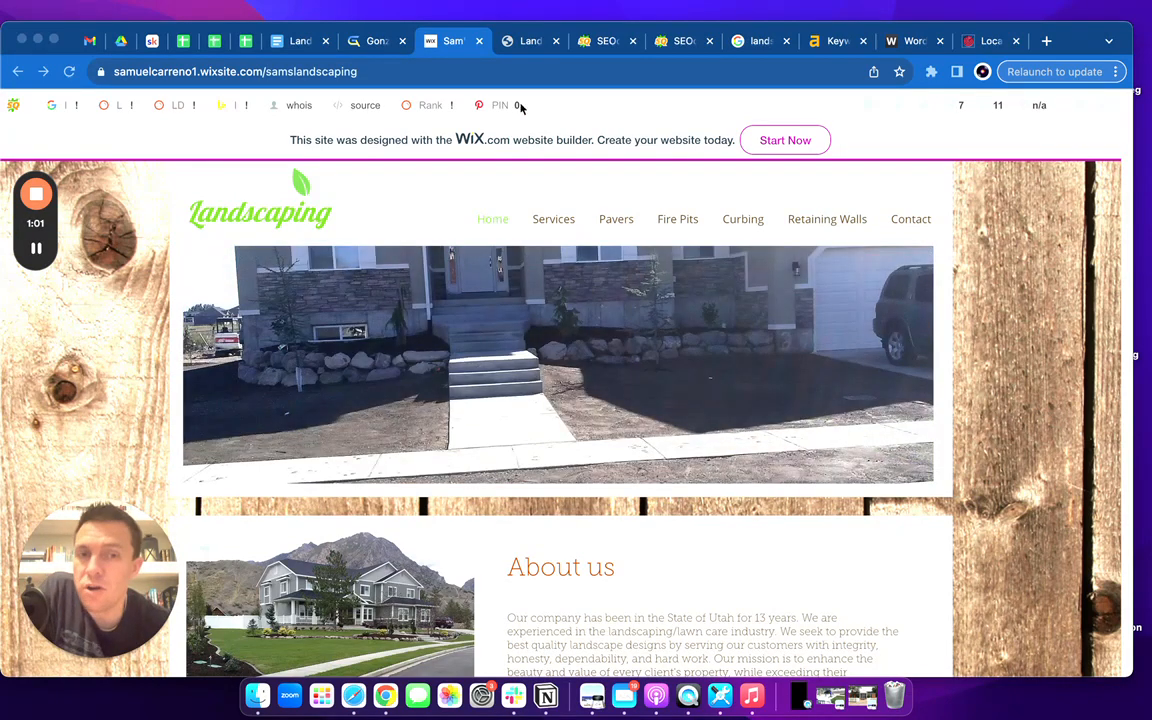
Compare the competitor and Wix landscaping tabs, then open the SEOquake keyword density report.
{"action": "left_click", "coordinate": [530, 41]}
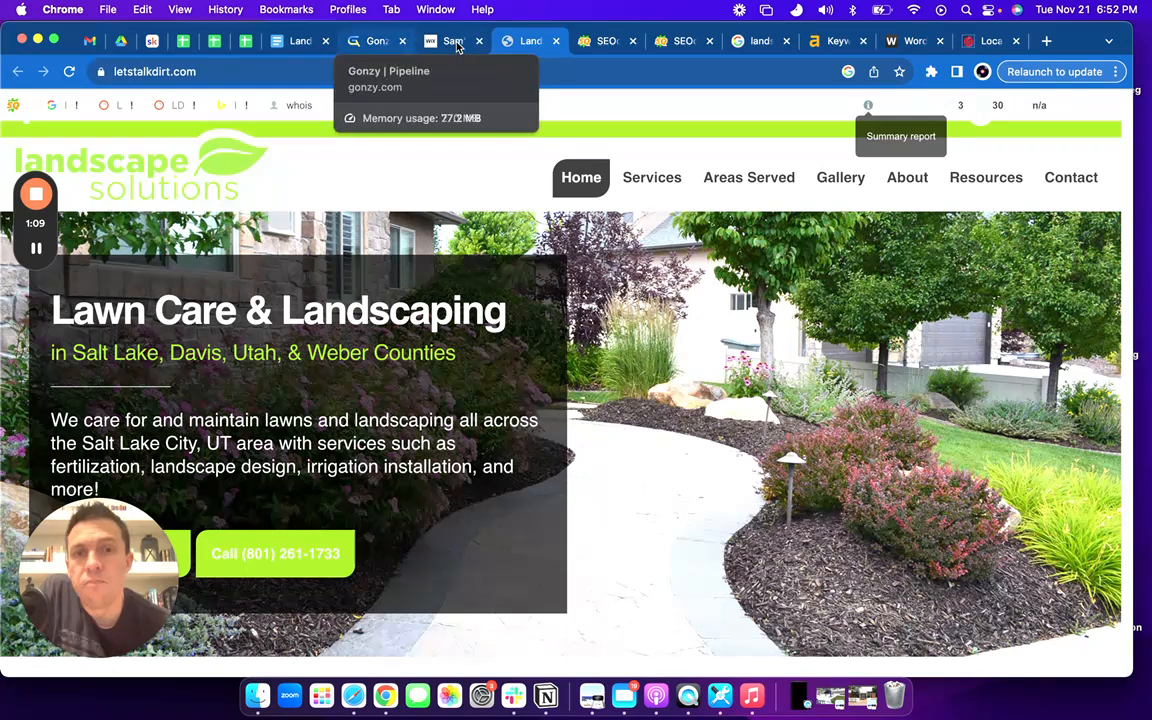
{"action": "left_click", "coordinate": [453, 41]}
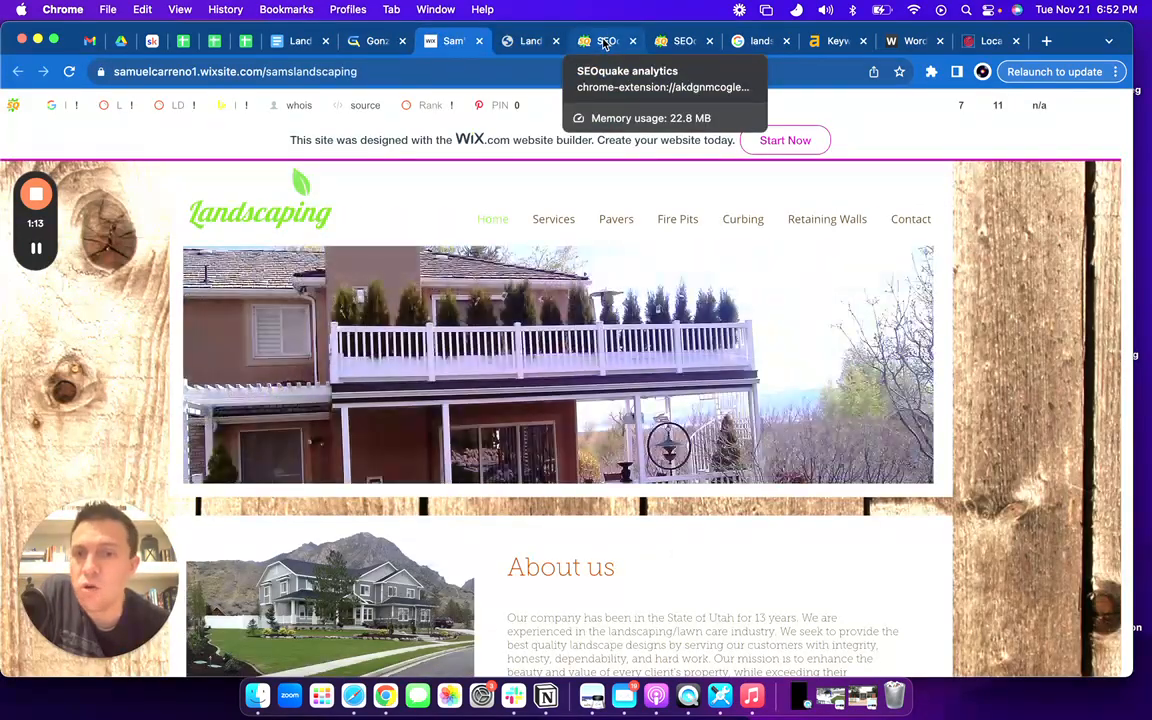
{"action": "left_click", "coordinate": [605, 41]}
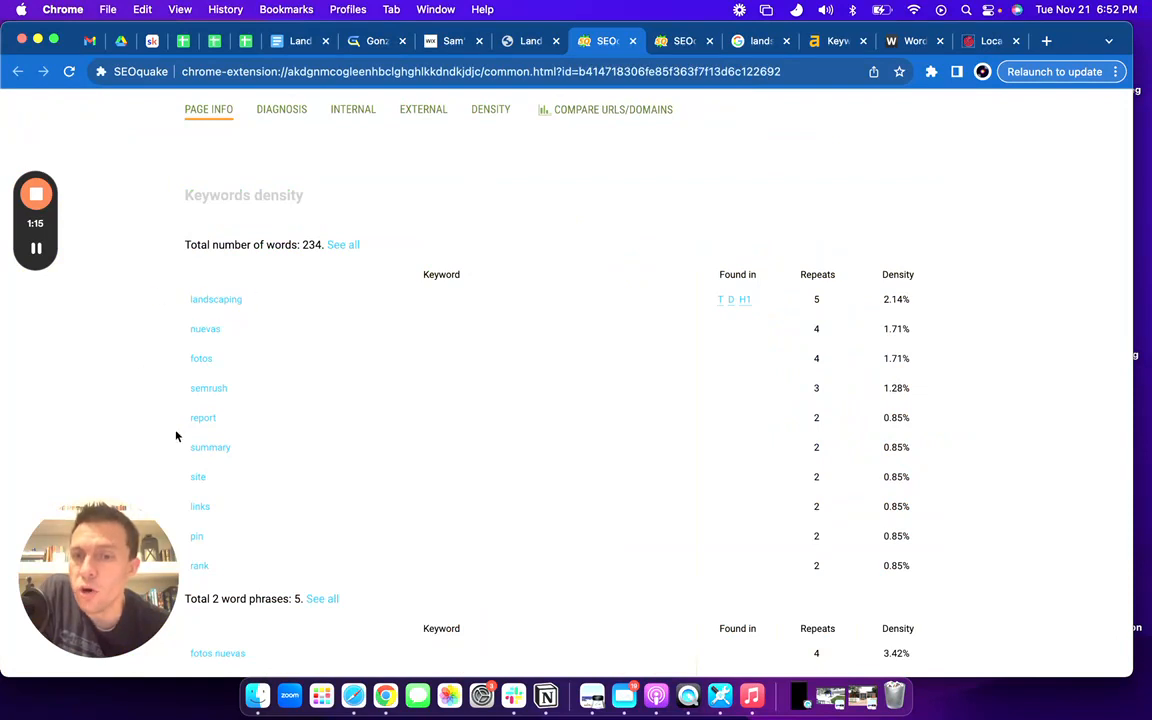
{"action": "mouse_move", "coordinate": [280, 304]}
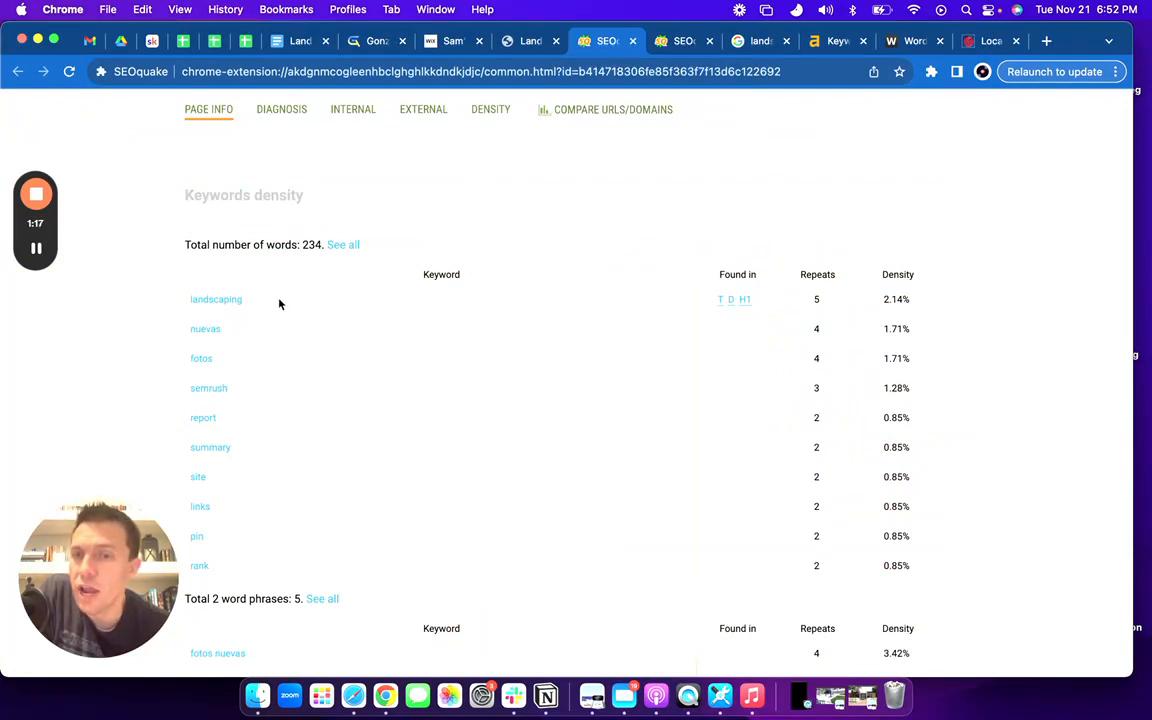
{"action": "mouse_move", "coordinate": [257, 340]}
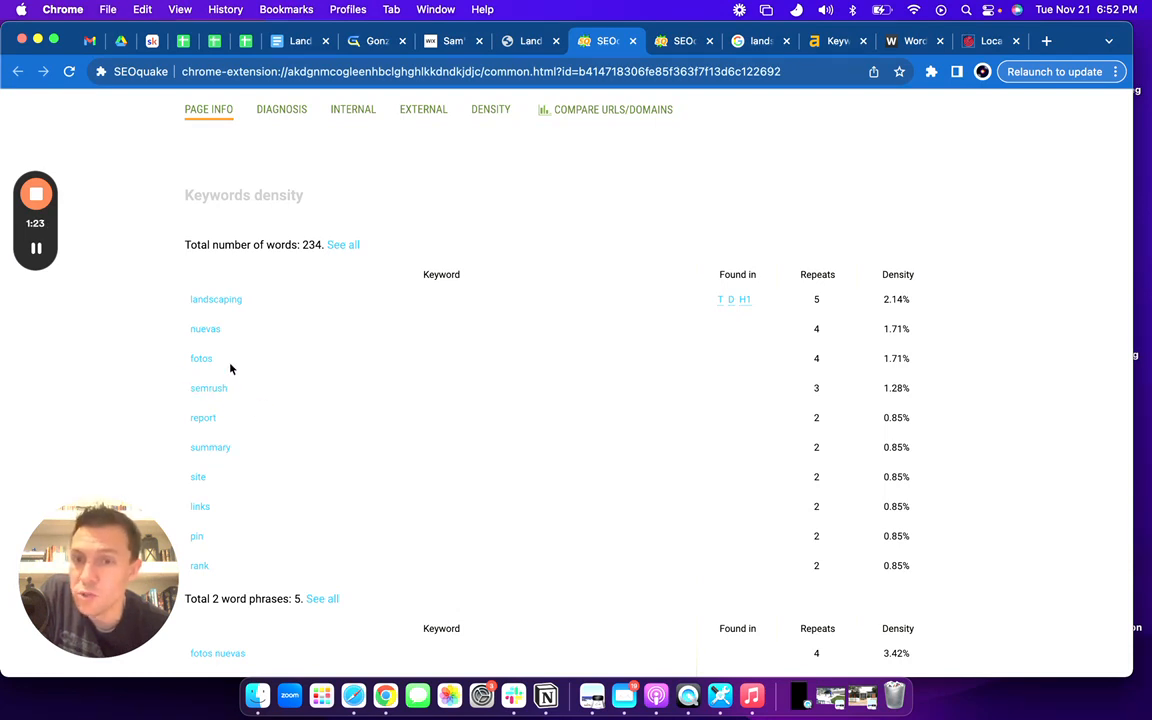
{"action": "mouse_move", "coordinate": [300, 397]}
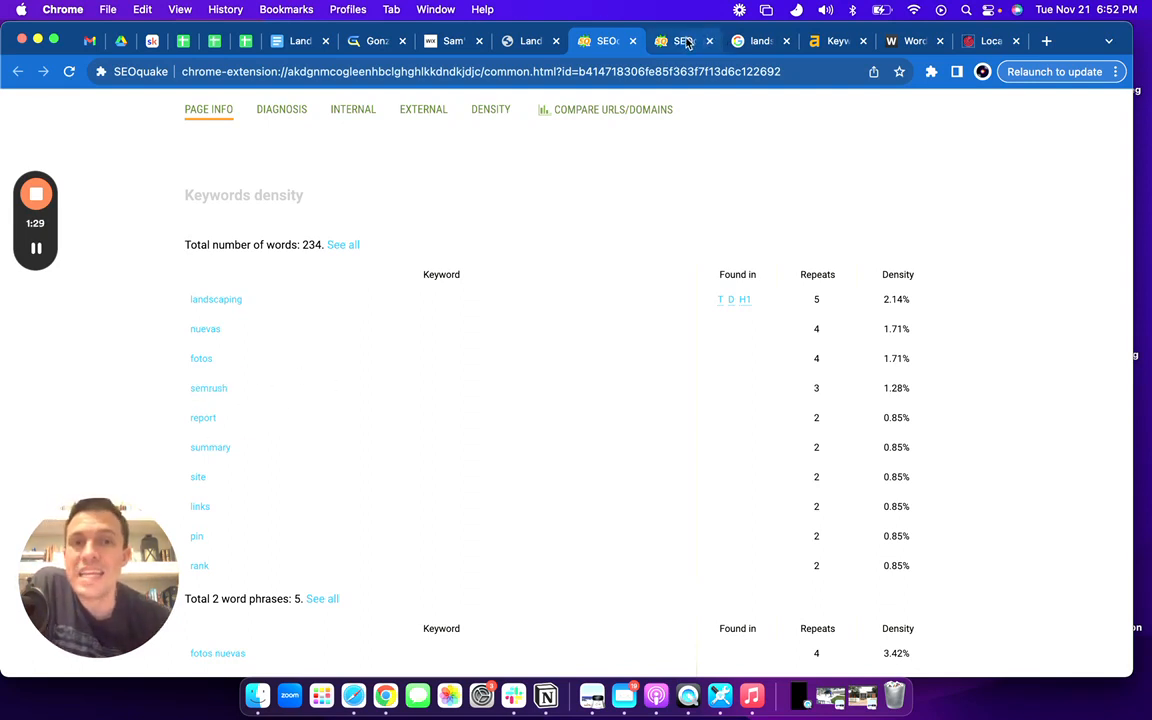
{"action": "mouse_move", "coordinate": [685, 41]}
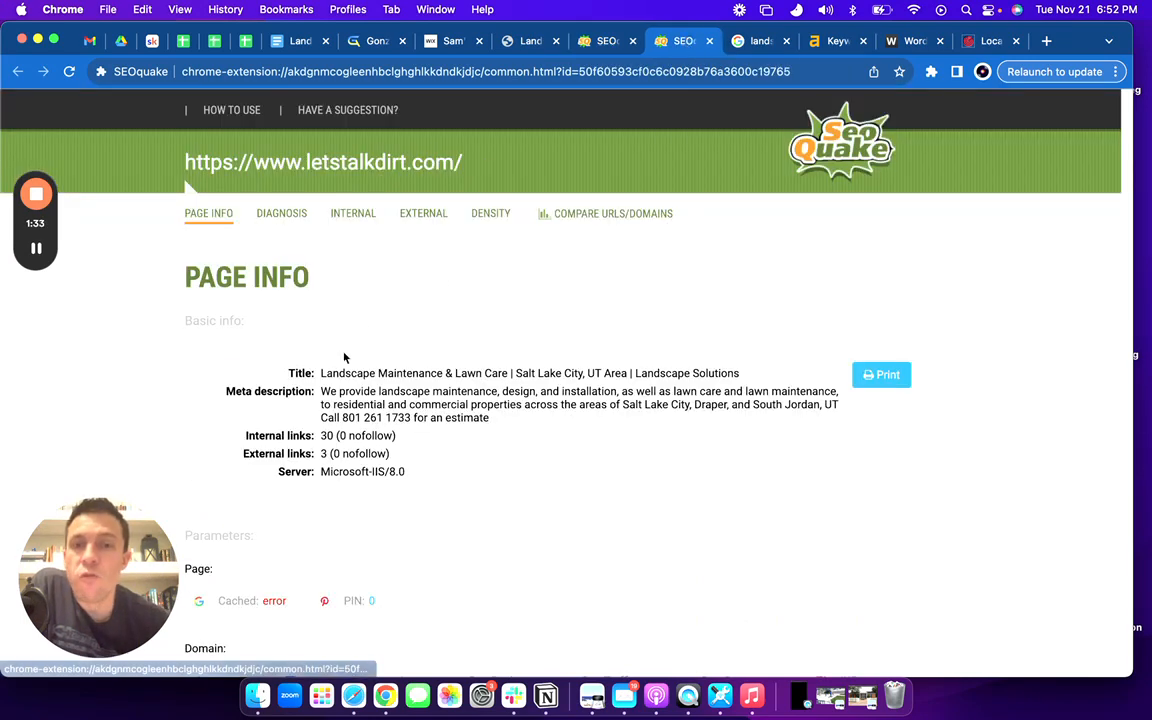
Scroll to letstalkdirt.com's keyword density table, then switch to the 'landscaping salt lake city' results.
{"action": "scroll", "scroll_direction": "down", "scroll_amount": 3}
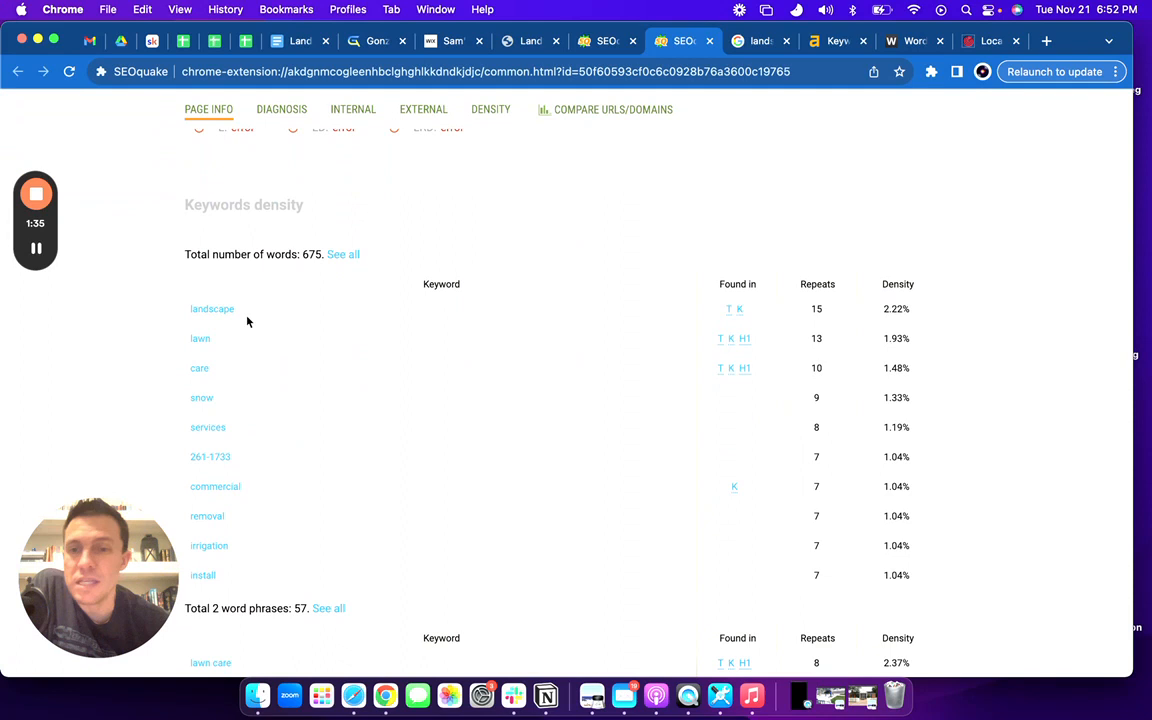
{"action": "mouse_move", "coordinate": [225, 333]}
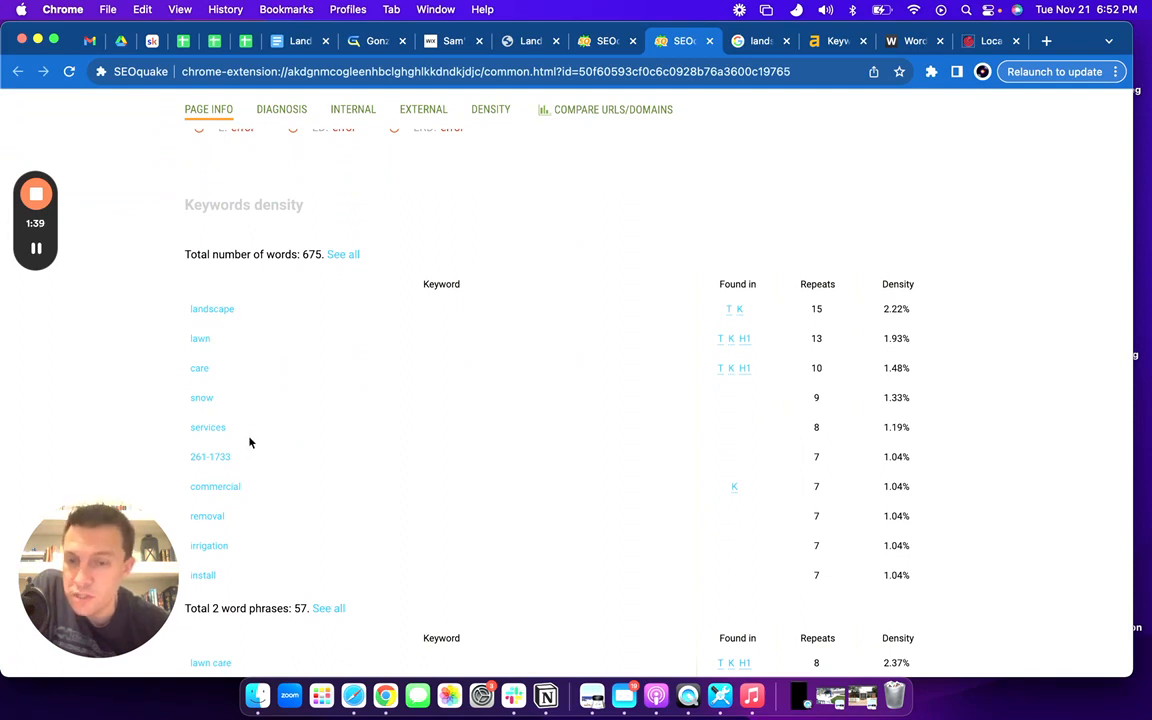
{"action": "mouse_move", "coordinate": [314, 295]}
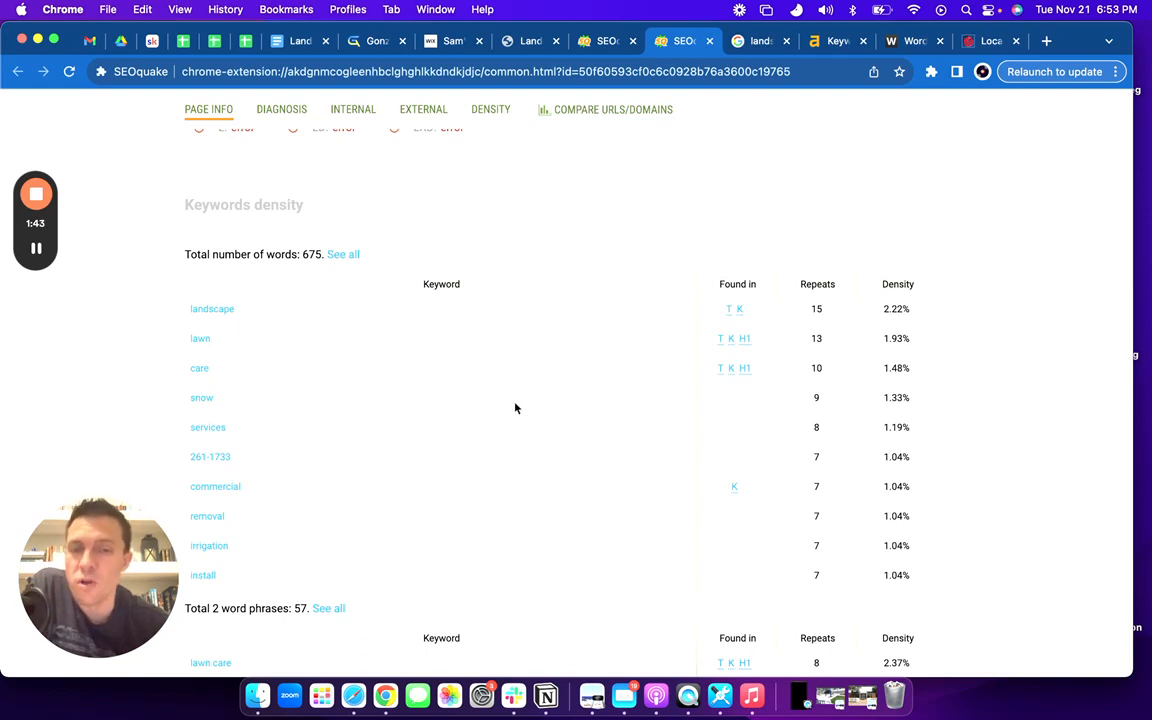
{"action": "mouse_move", "coordinate": [601, 365]}
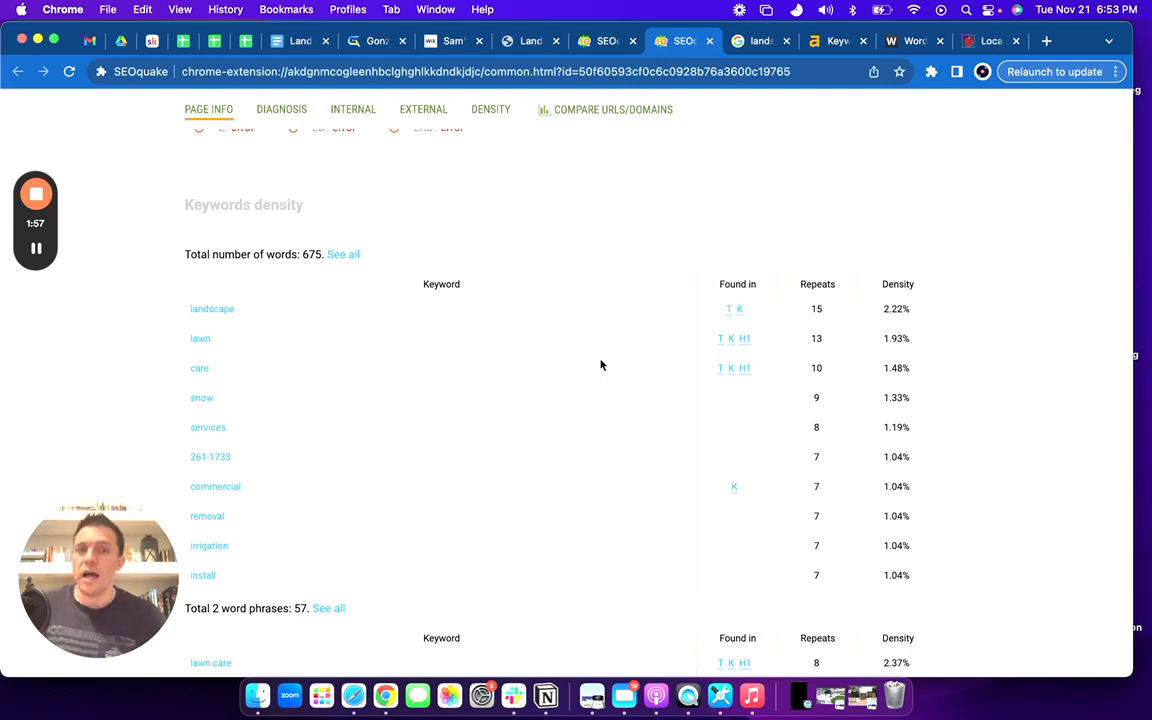
{"action": "mouse_move", "coordinate": [578, 423]}
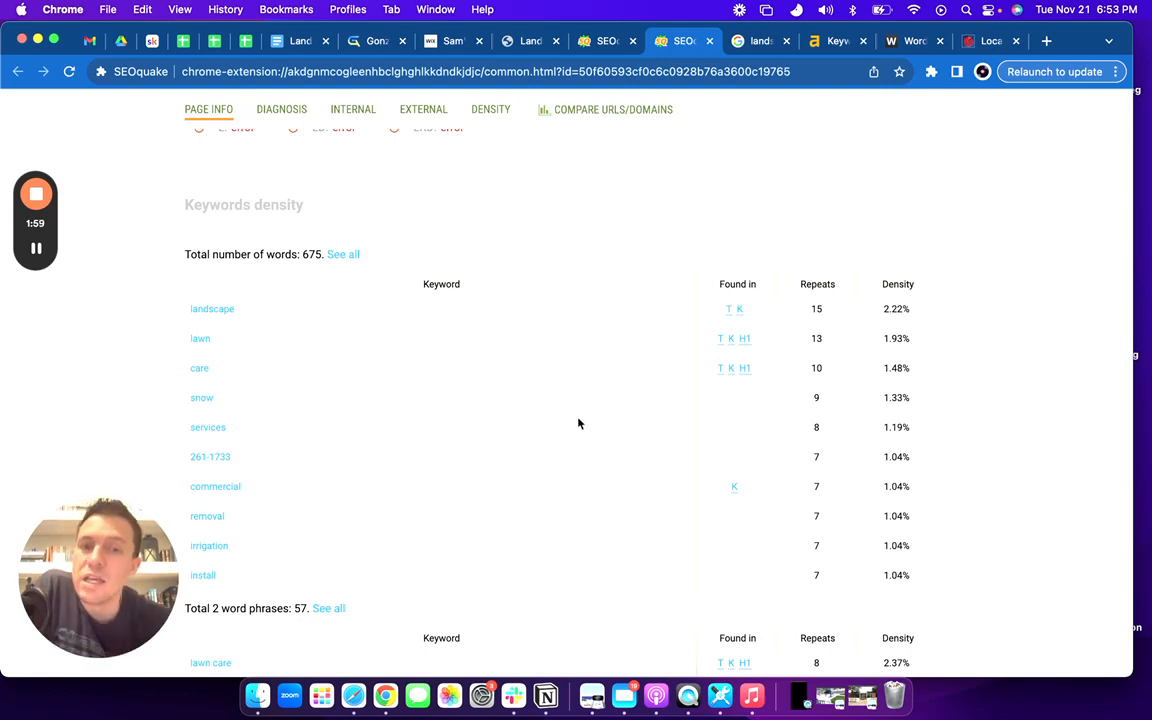
{"action": "left_click", "coordinate": [758, 41]}
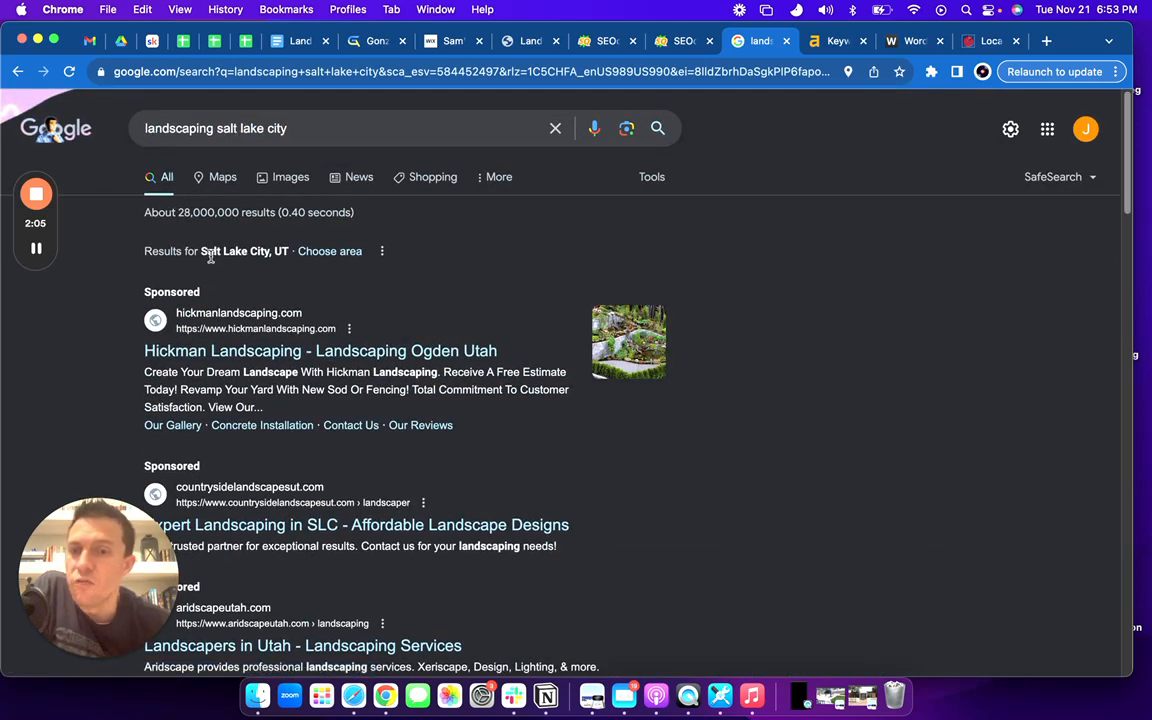
Scroll past sponsored results to the Businesses map pack and letstalkdirt.com's listing.
{"action": "scroll", "scroll_direction": "down", "scroll_amount": 3}
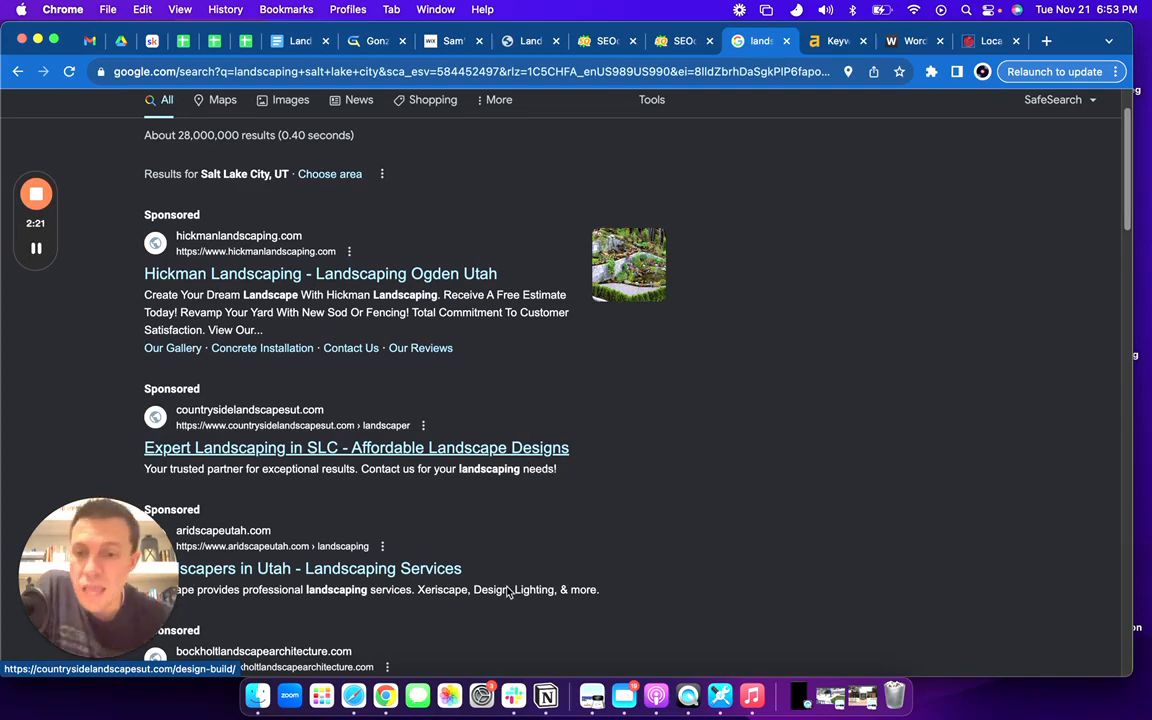
{"action": "scroll", "scroll_direction": "down", "scroll_amount": 3}
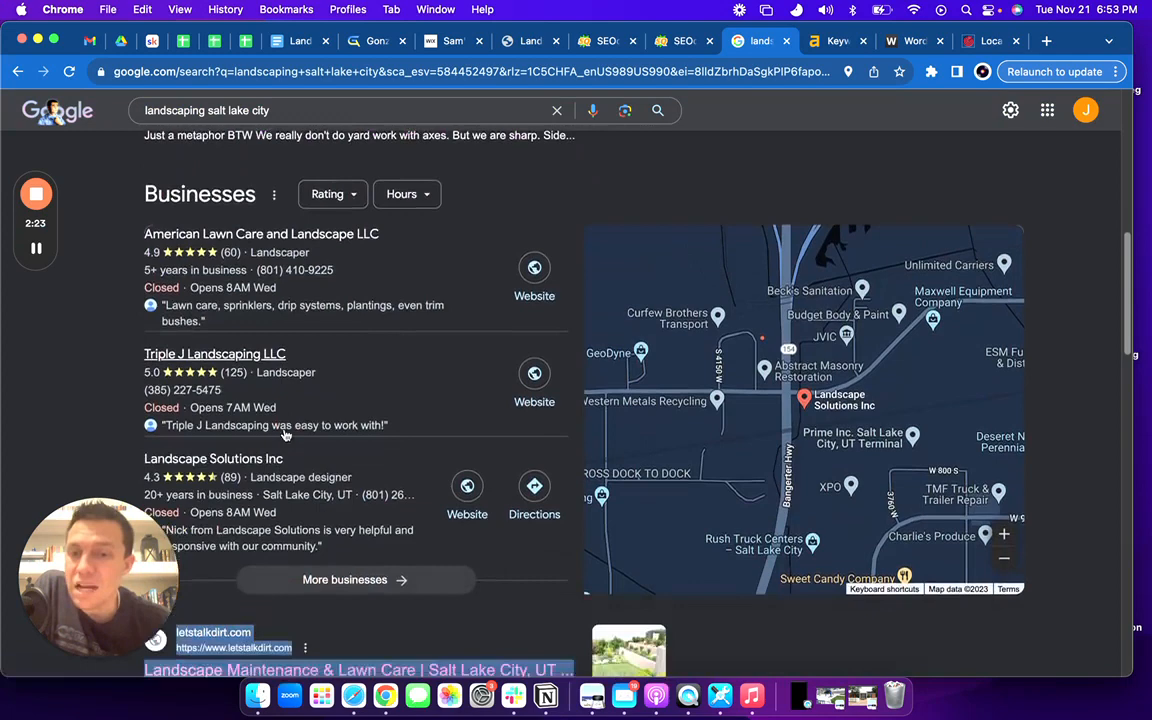
{"action": "scroll", "scroll_direction": "down", "scroll_amount": 3}
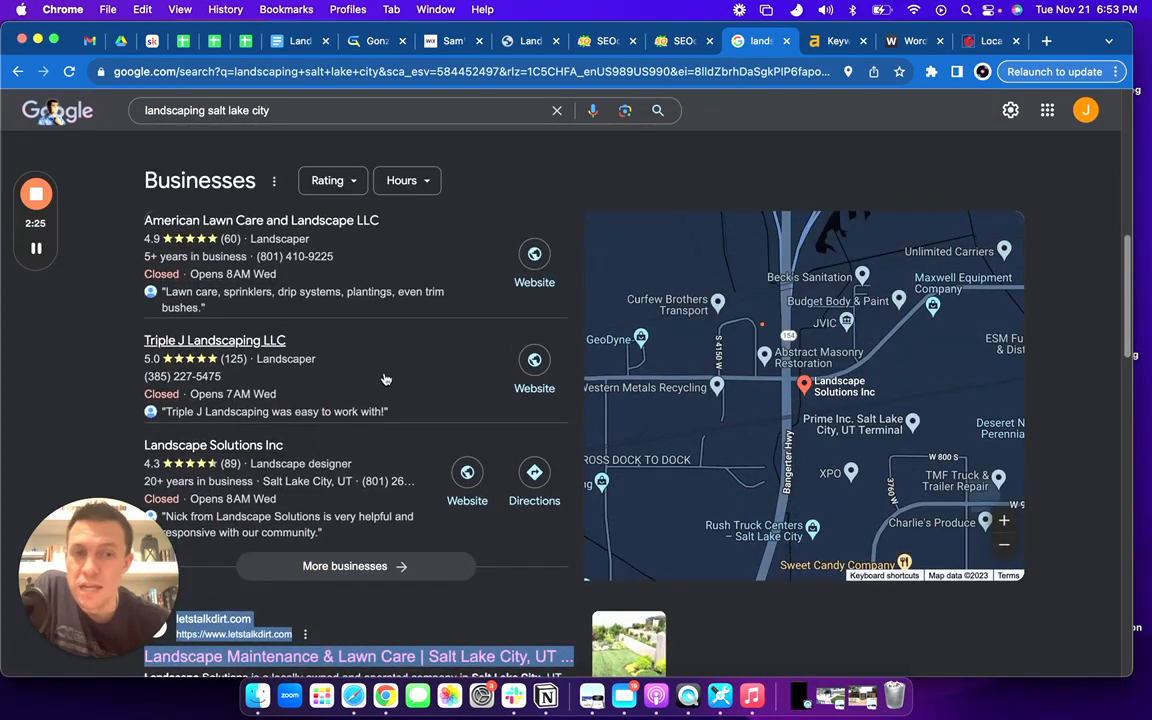
{"action": "mouse_move", "coordinate": [256, 406]}
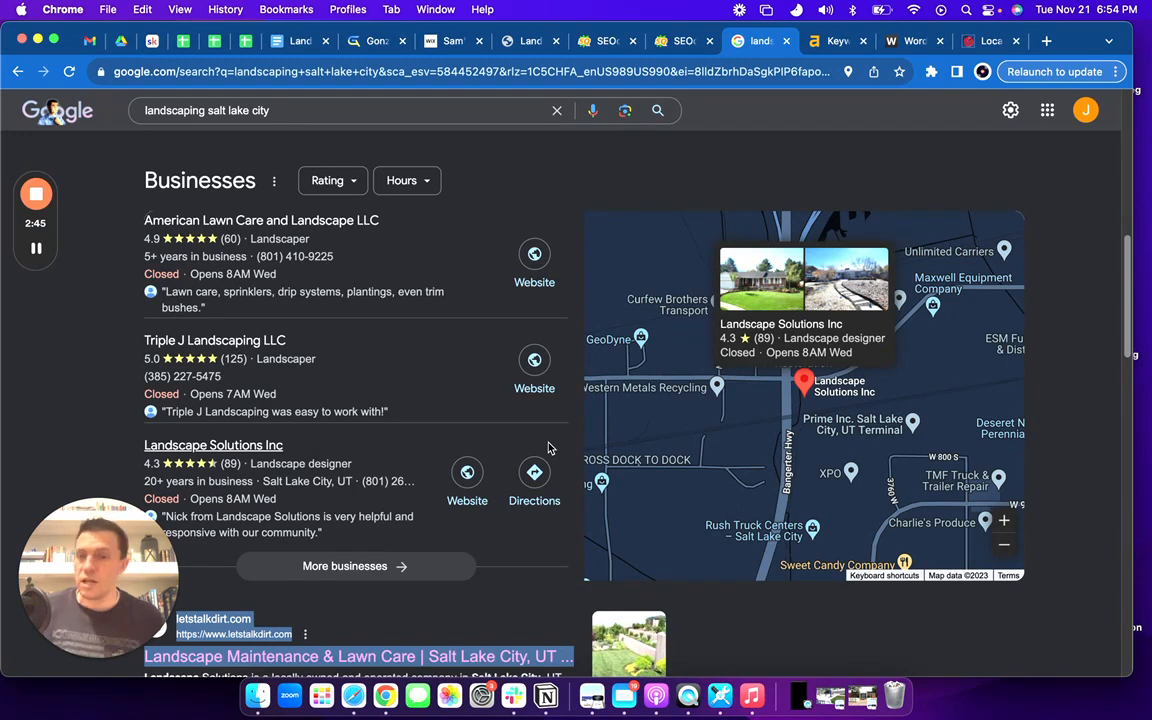
{"action": "mouse_move", "coordinate": [406, 224]}
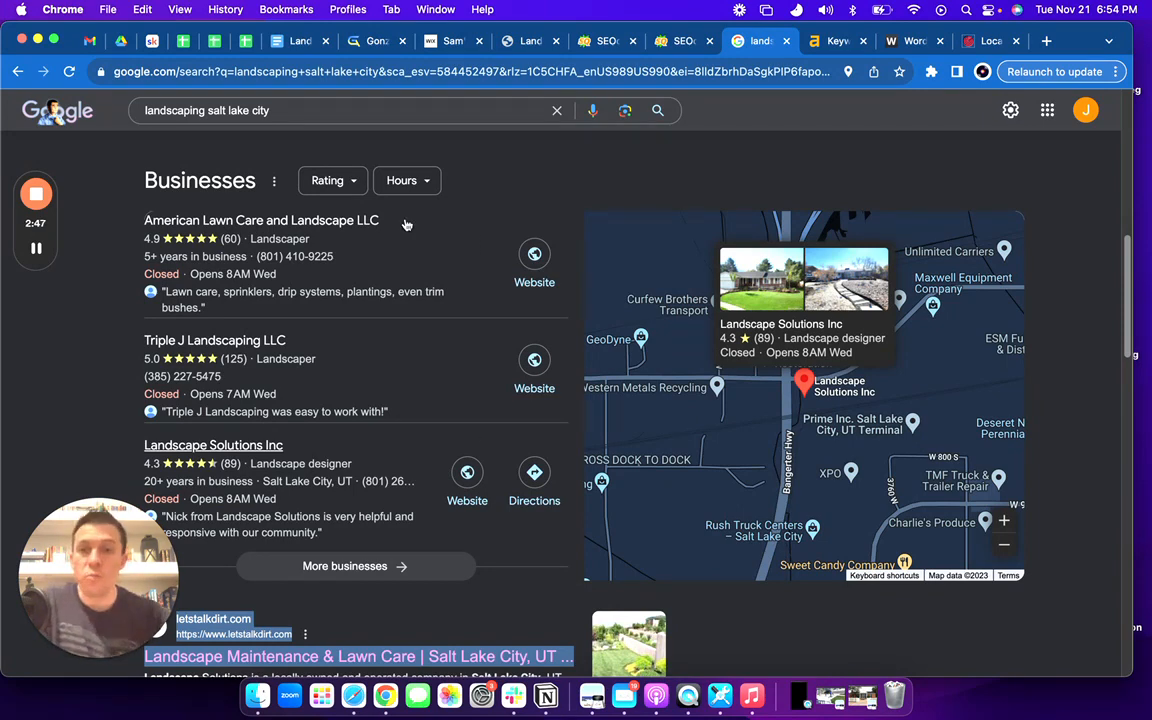
{"action": "mouse_move", "coordinate": [657, 481]}
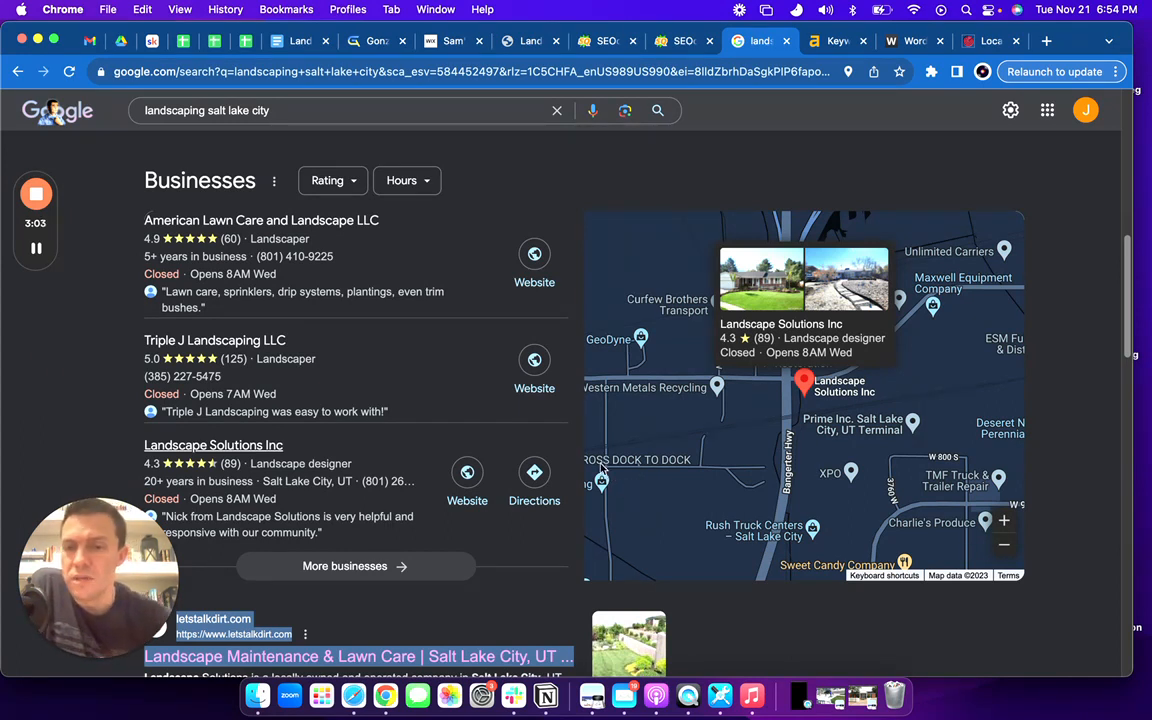
{"action": "mouse_move", "coordinate": [608, 493]}
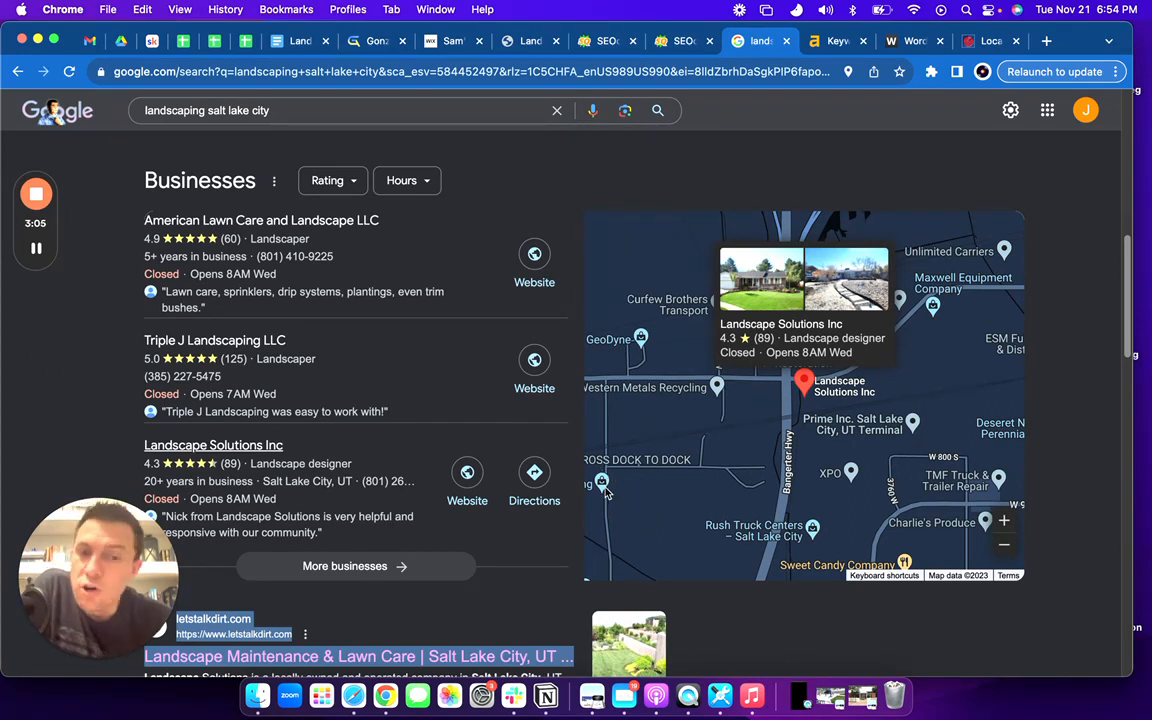
{"action": "mouse_move", "coordinate": [635, 487]}
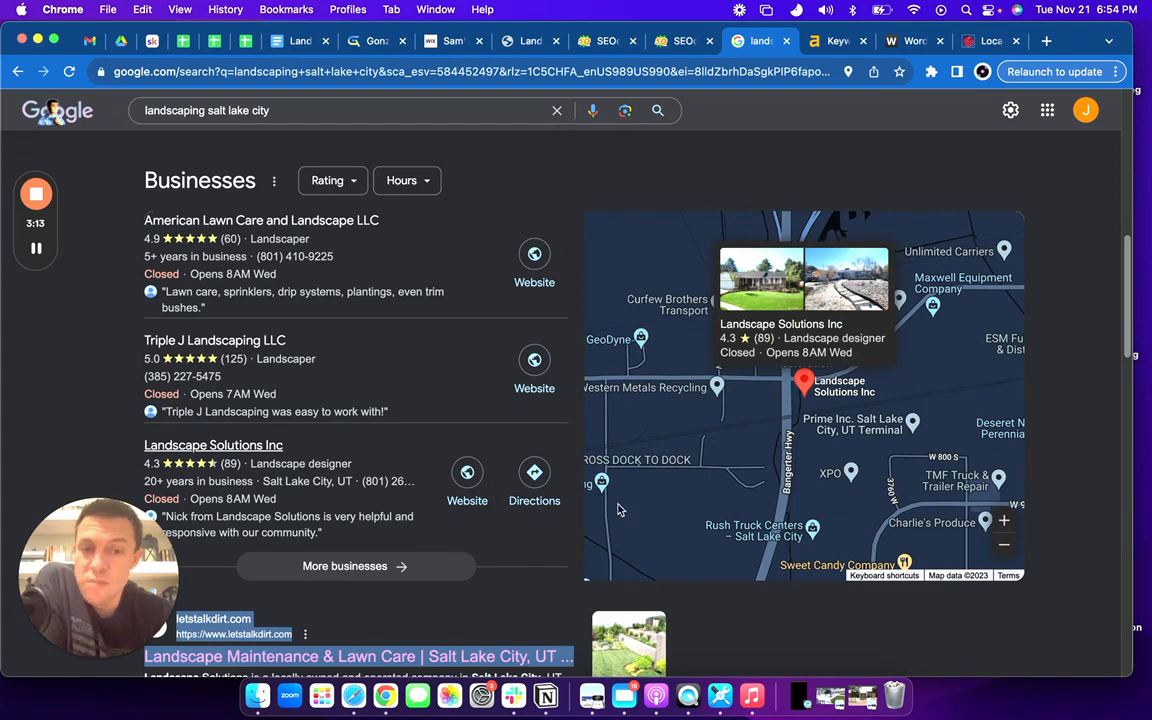
{"action": "mouse_move", "coordinate": [613, 502]}
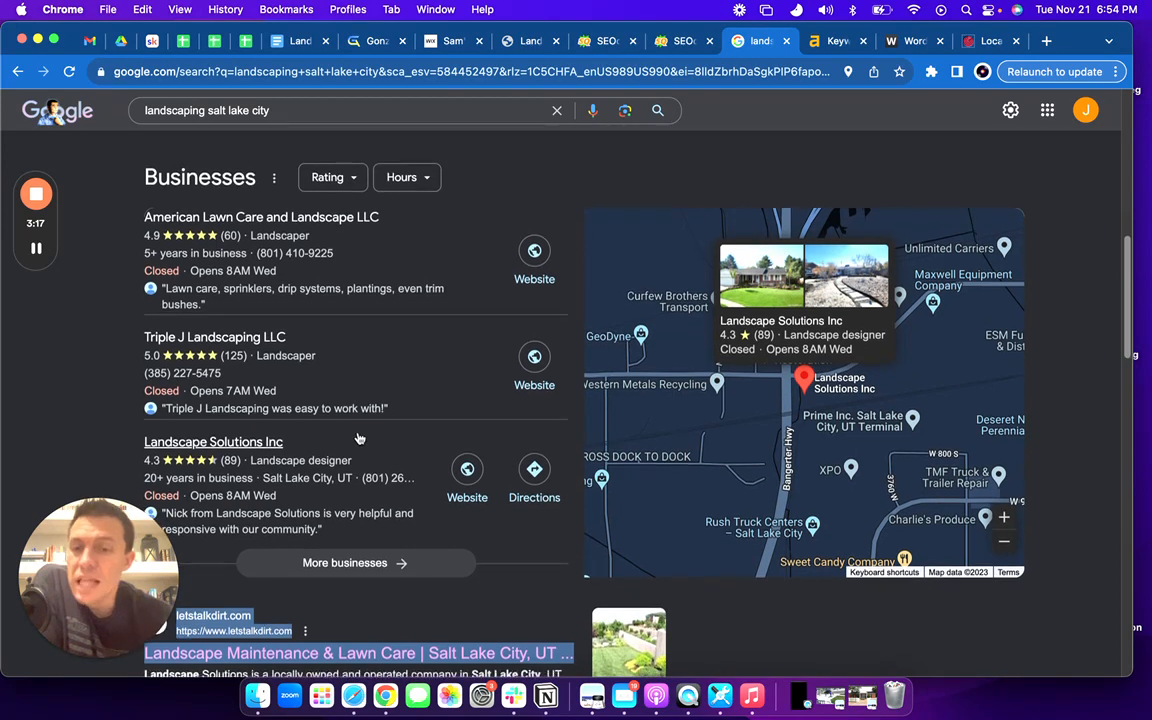
{"action": "scroll", "scroll_direction": "down", "scroll_amount": 3}
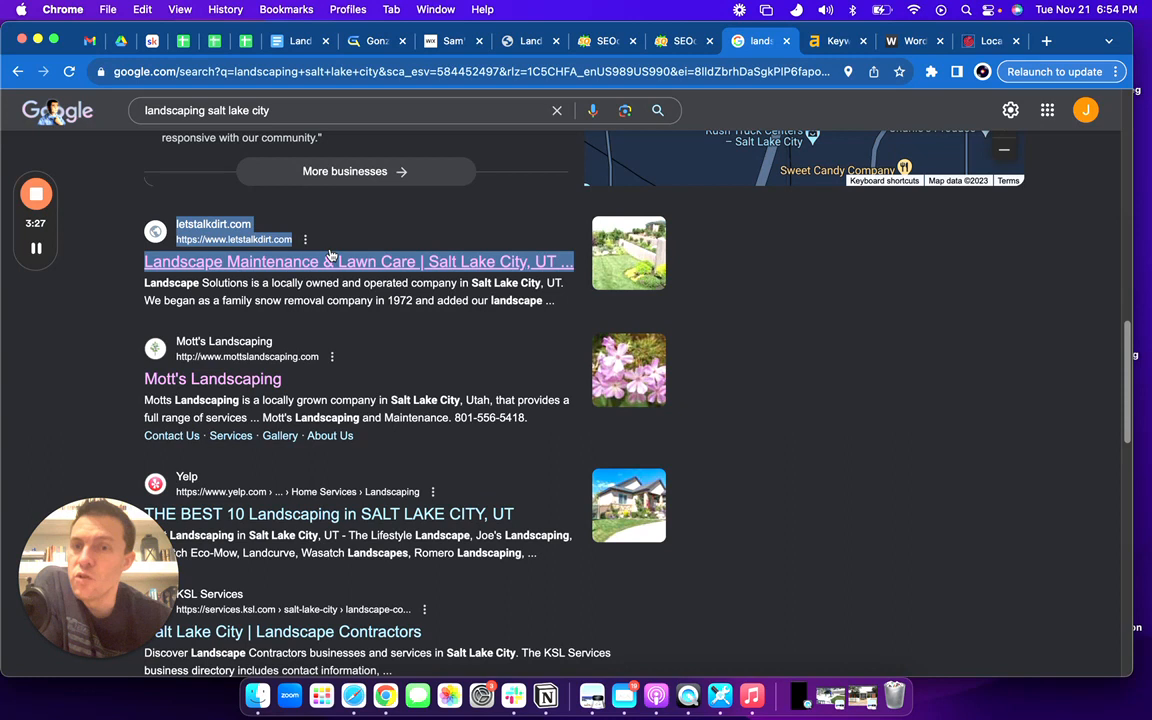
{"action": "mouse_move", "coordinate": [668, 389]}
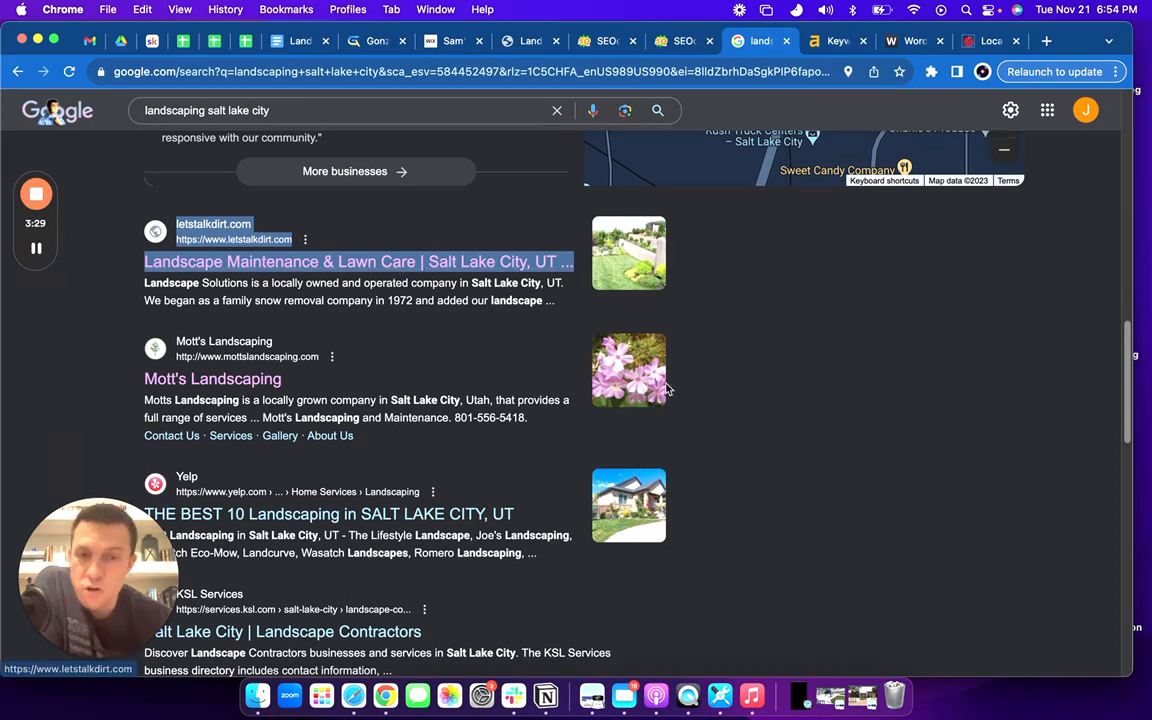
{"action": "mouse_move", "coordinate": [603, 418]}
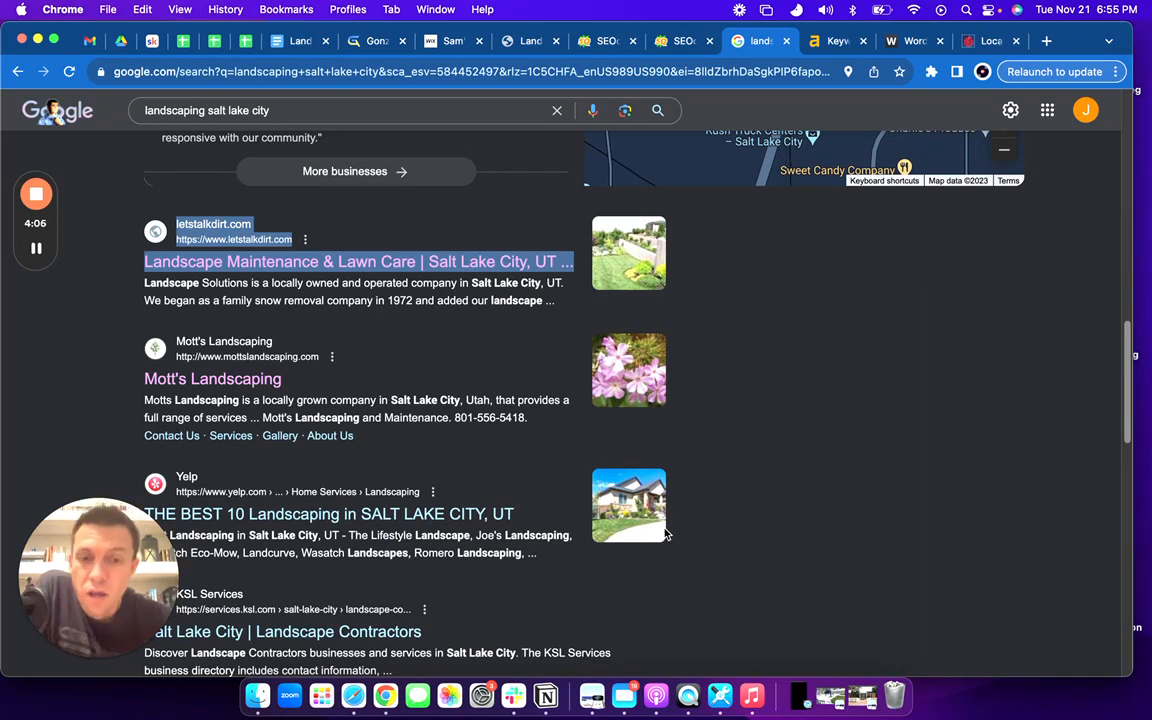
{"action": "mouse_move", "coordinate": [652, 530]}
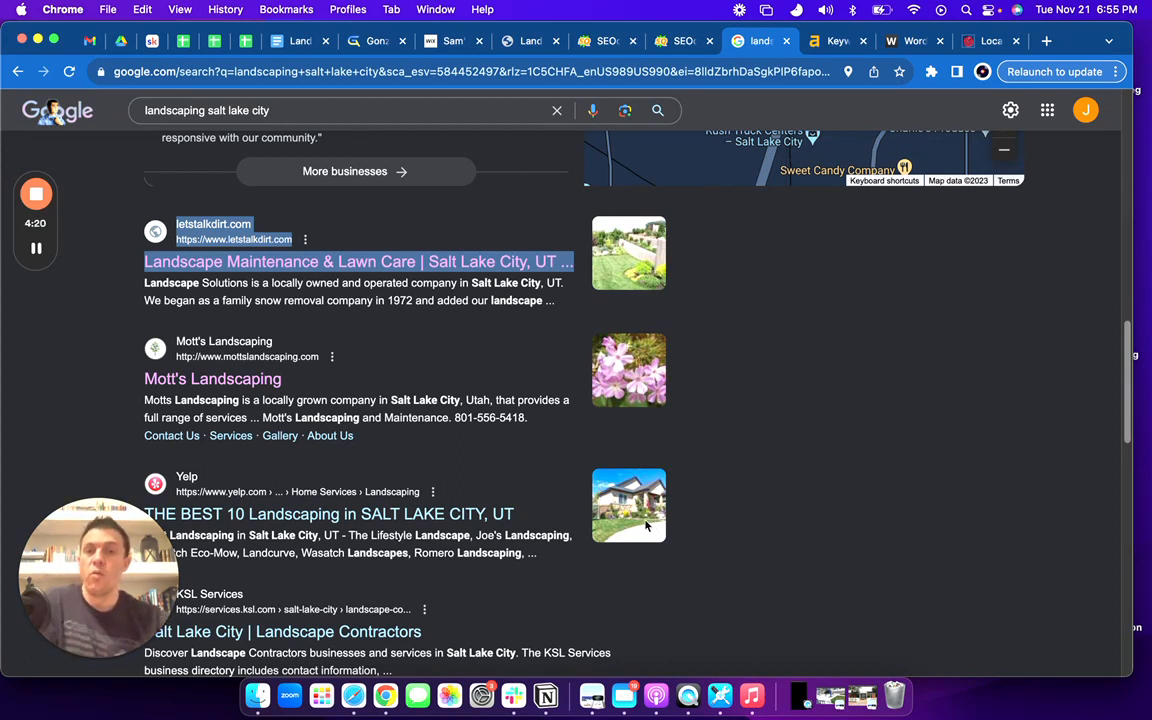
{"action": "mouse_move", "coordinate": [603, 456]}
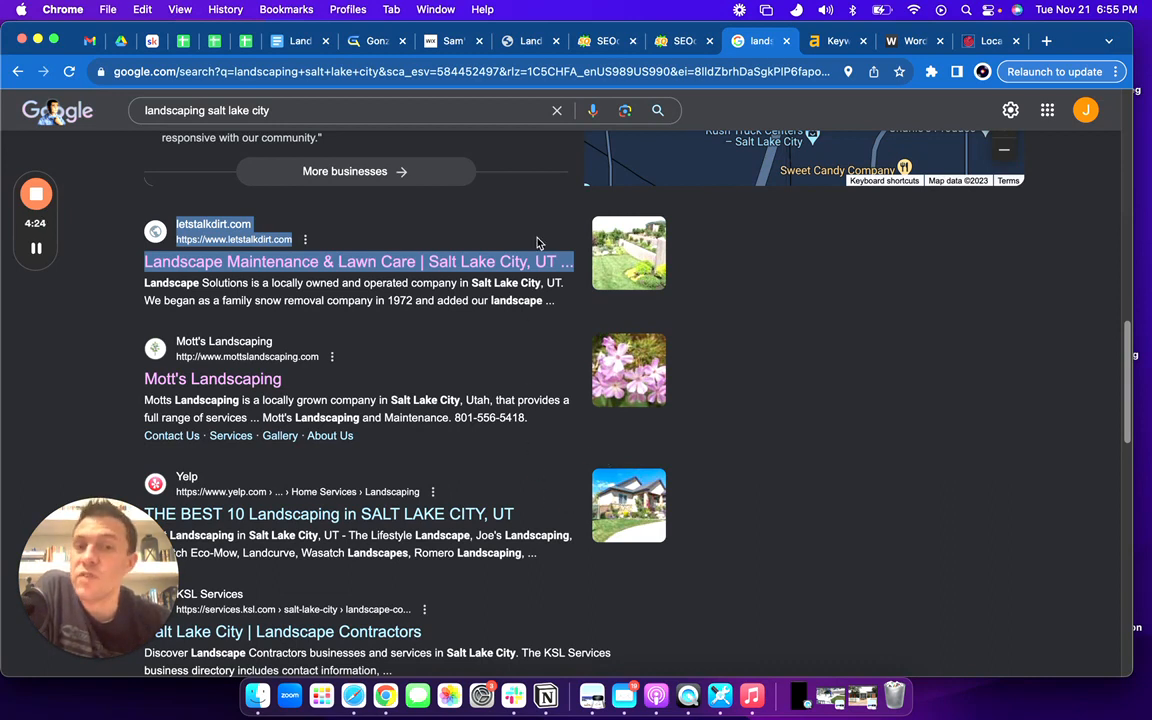
{"action": "mouse_move", "coordinate": [573, 252]}
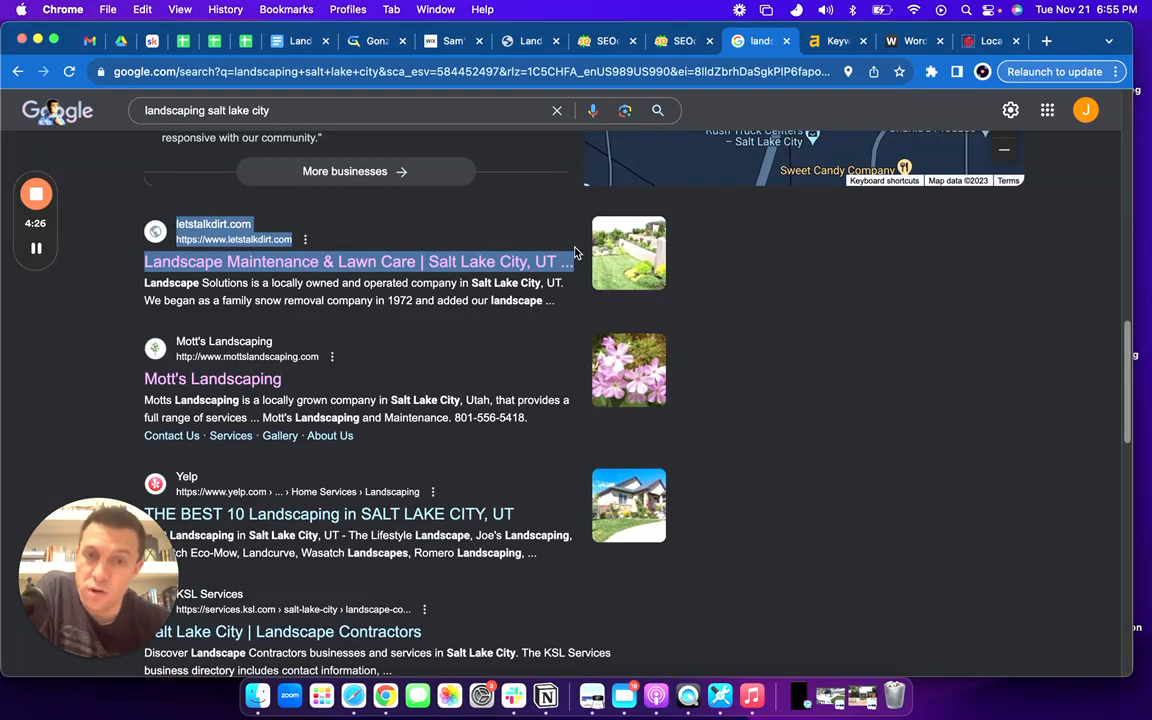
{"action": "mouse_move", "coordinate": [578, 300]}
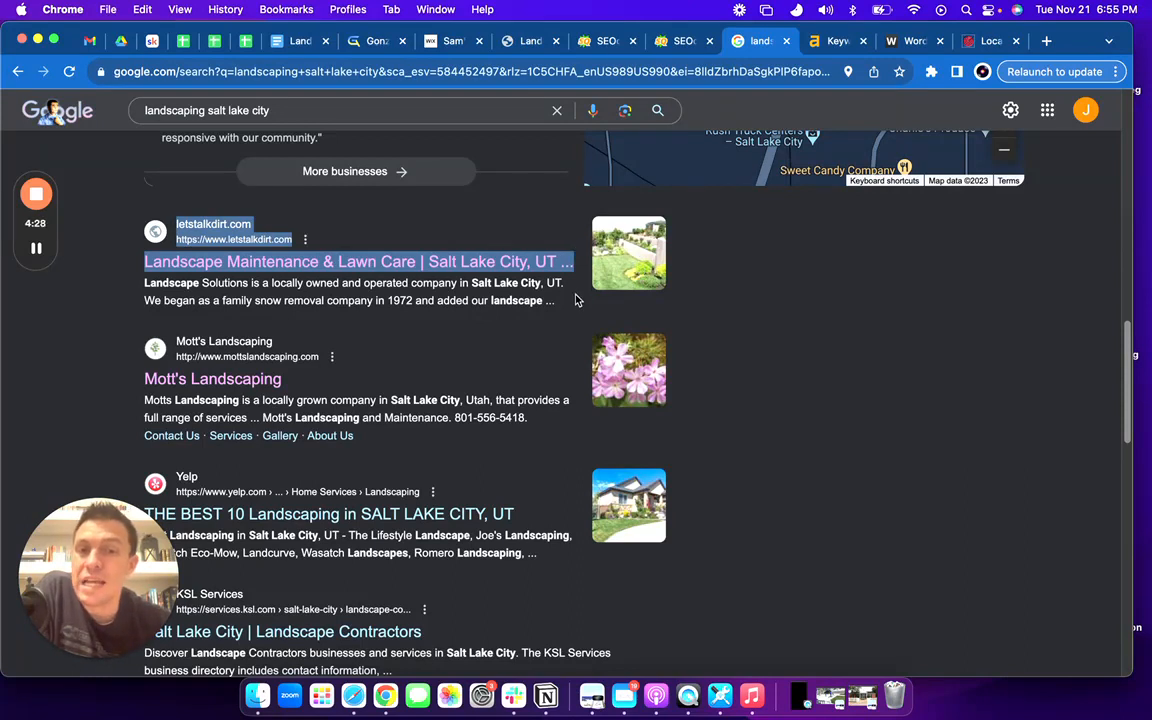
{"action": "mouse_move", "coordinate": [625, 311]}
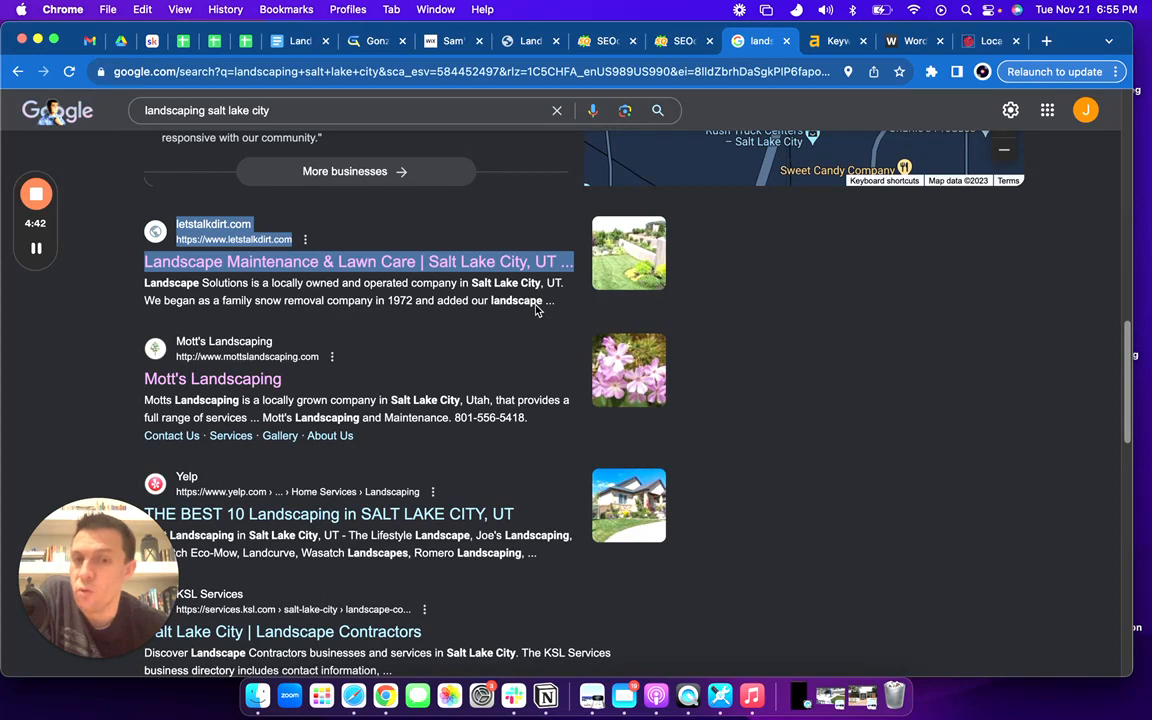
{"action": "mouse_move", "coordinate": [570, 358]}
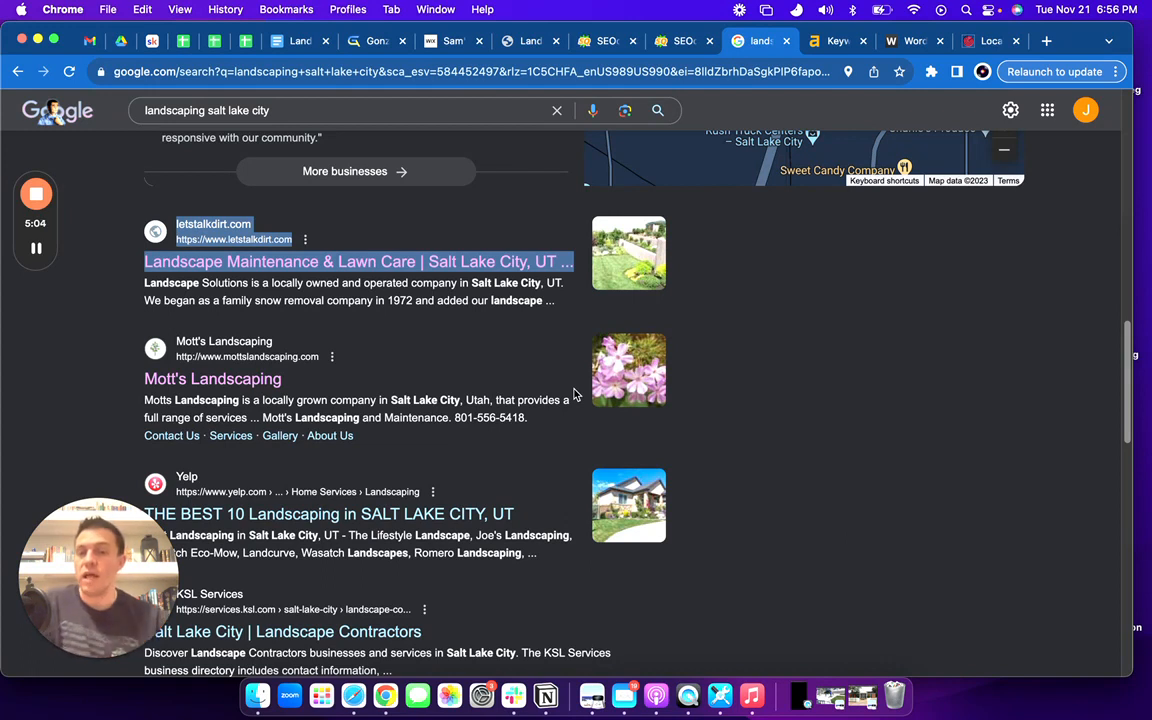
{"action": "mouse_move", "coordinate": [617, 431]}
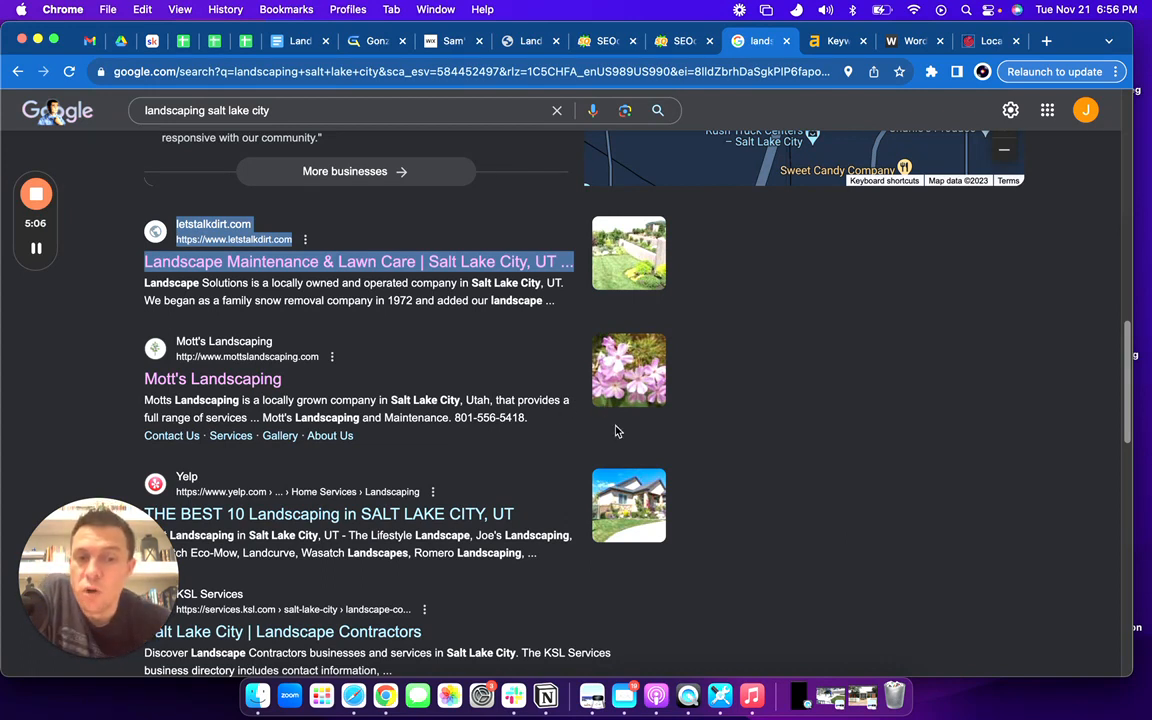
{"action": "mouse_move", "coordinate": [623, 459]}
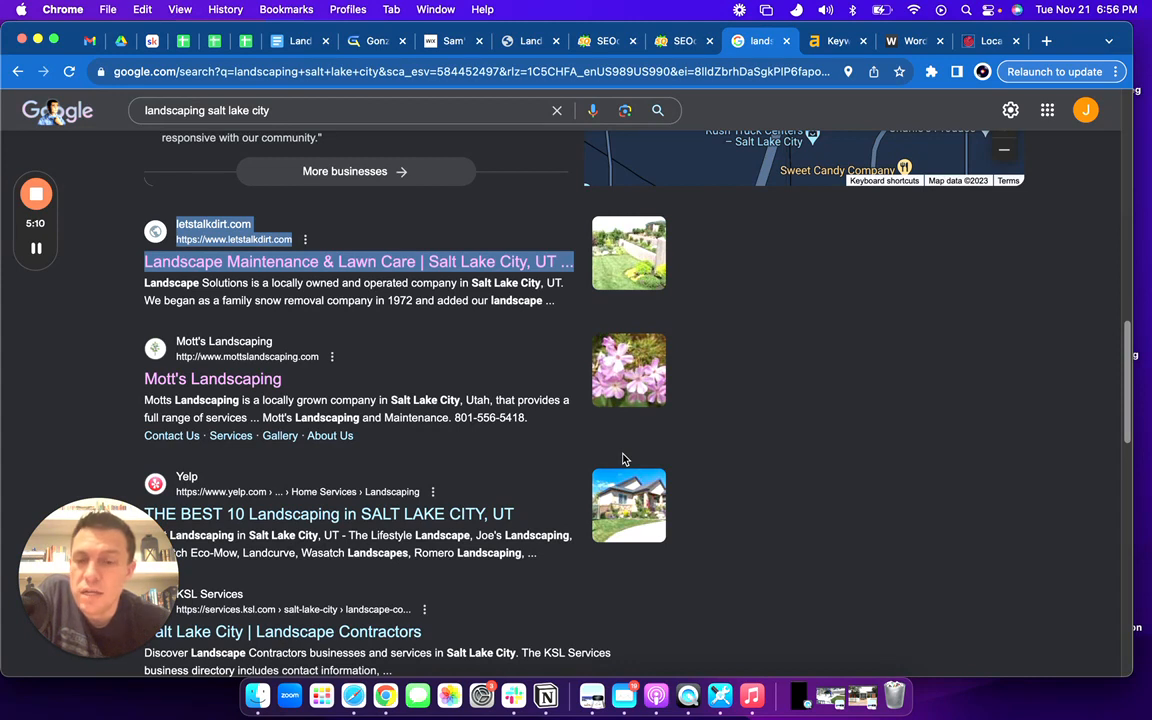
{"action": "mouse_move", "coordinate": [665, 600]}
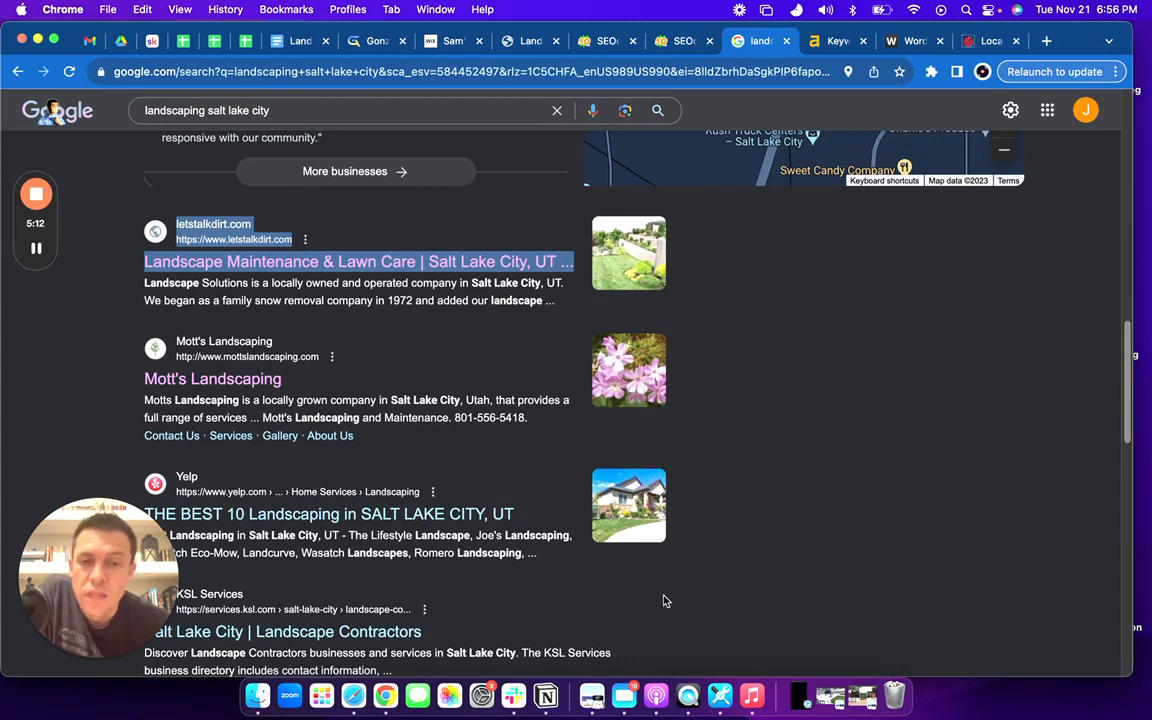